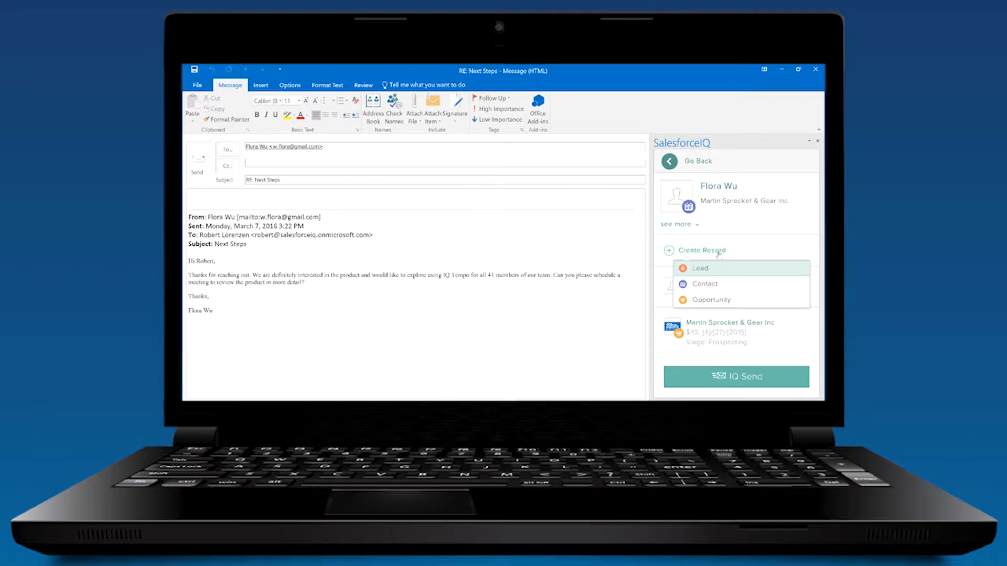
mouse_move(711, 300)
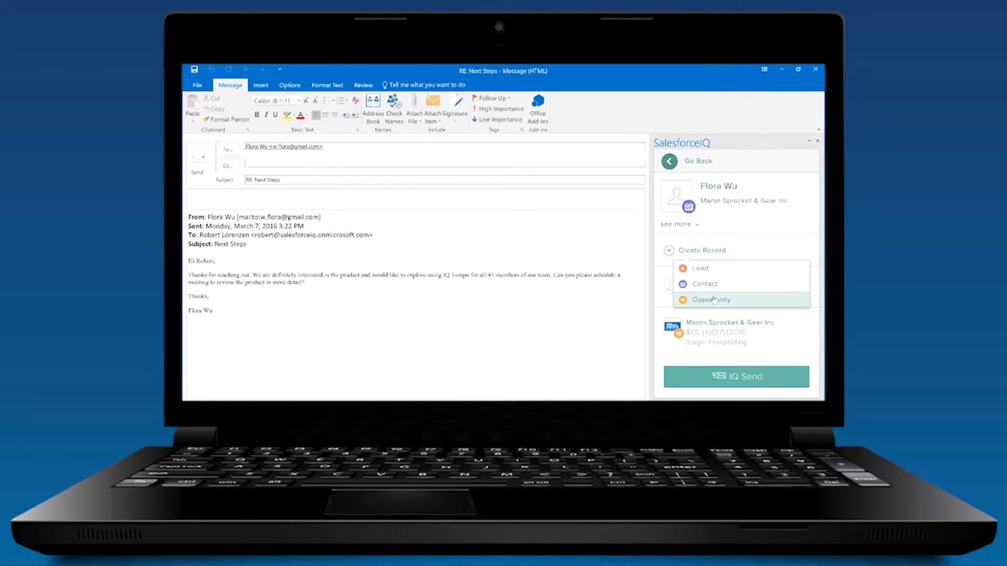
Step: Create a Salesforce opportunity for Martin Sprocket & Gear Inc with Amount 50000 from the open email
left_click(711, 299)
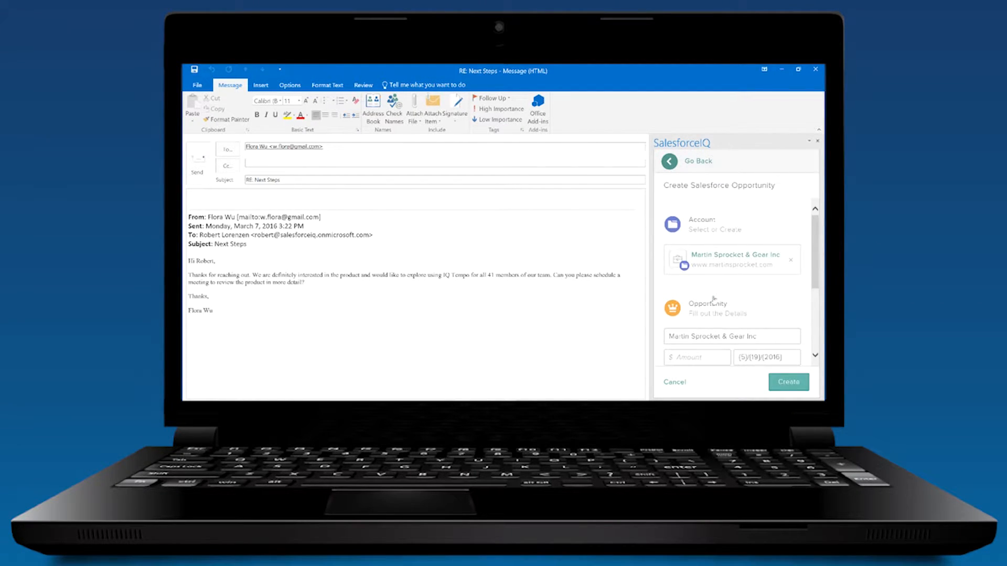
left_click(697, 358)
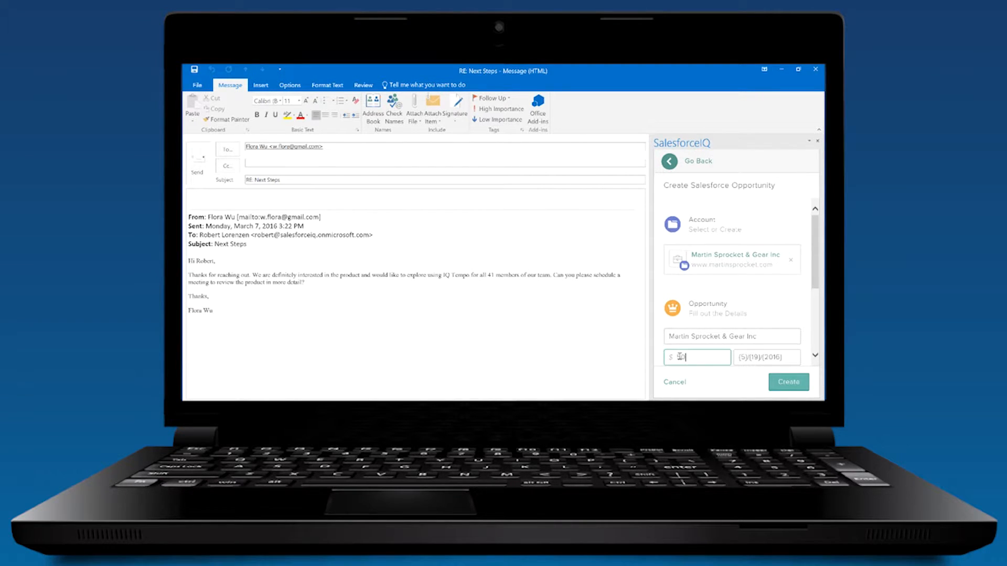
type("0000")
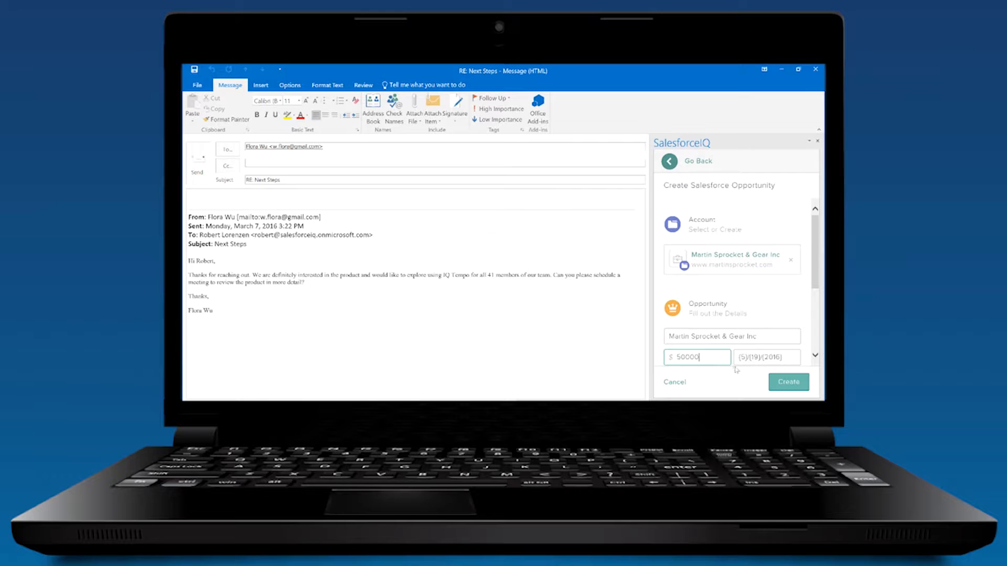
left_click(788, 382)
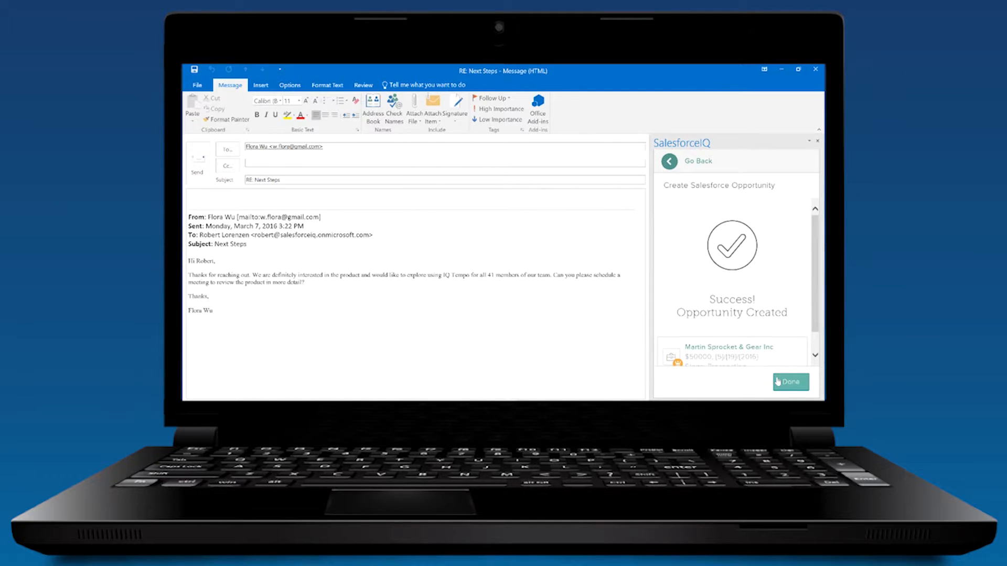
left_click(789, 381)
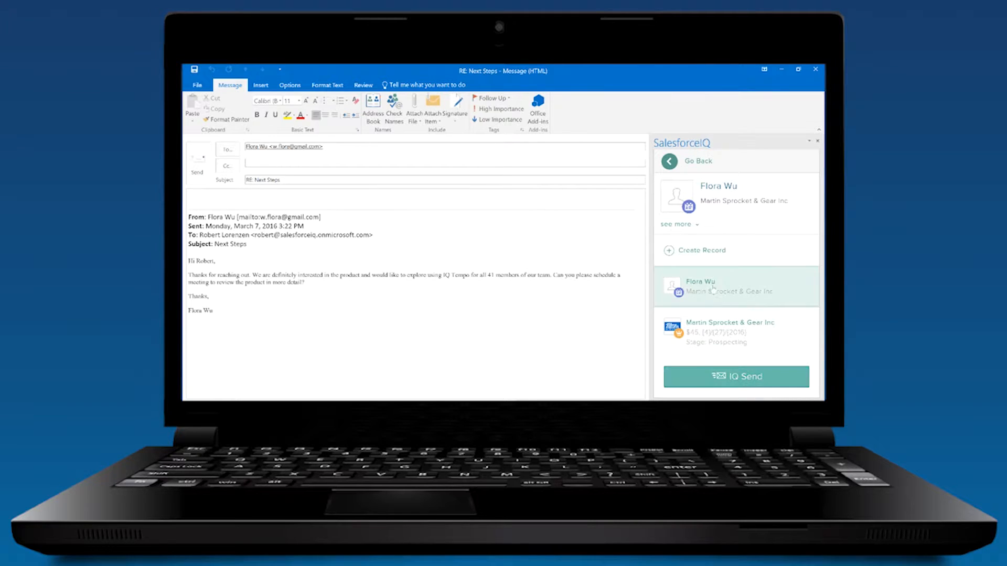
Step: Return to the Contacts listing, then show the sidebar's Productivity settings with email view tracking on
left_click(689, 161)
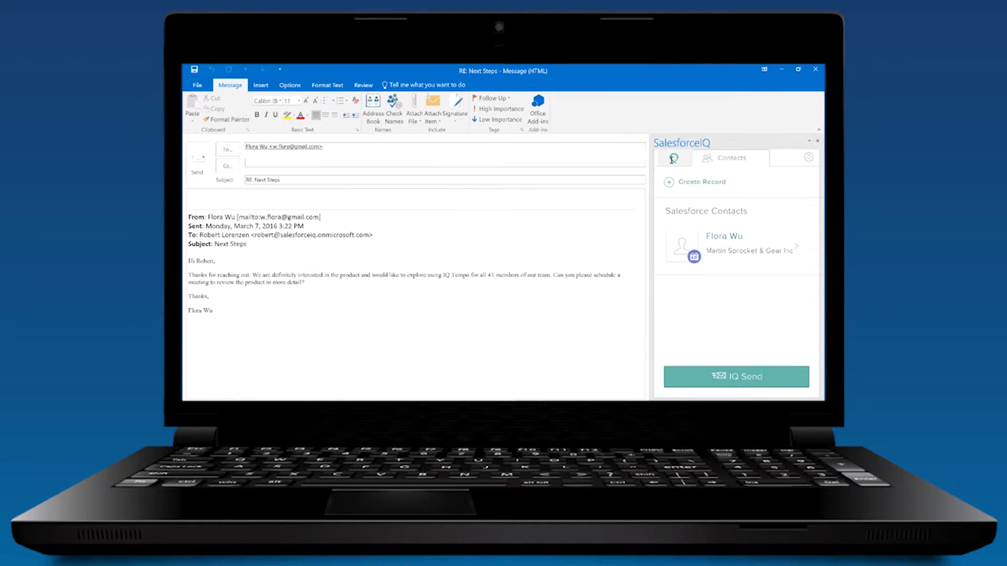
left_click(673, 157)
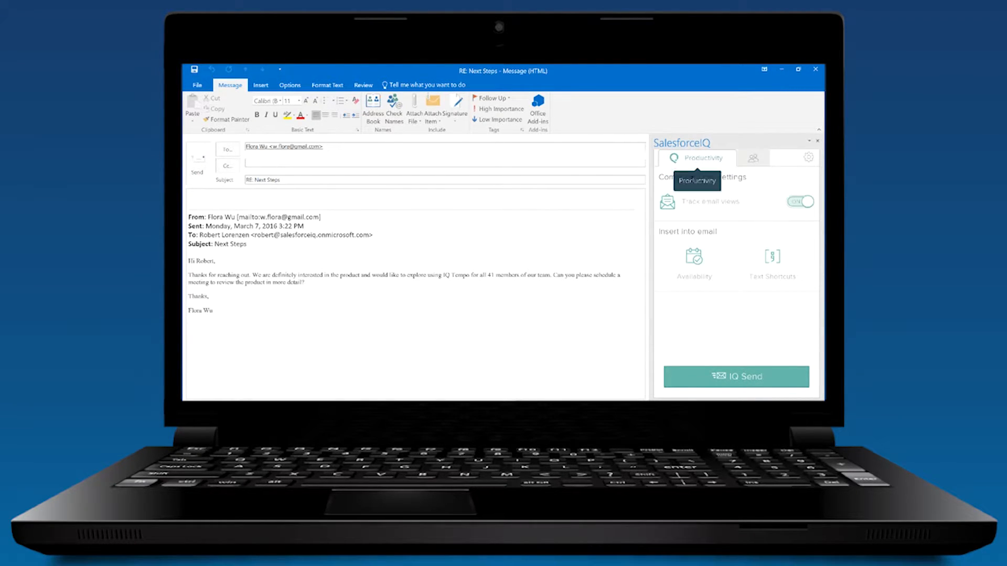
left_click(693, 263)
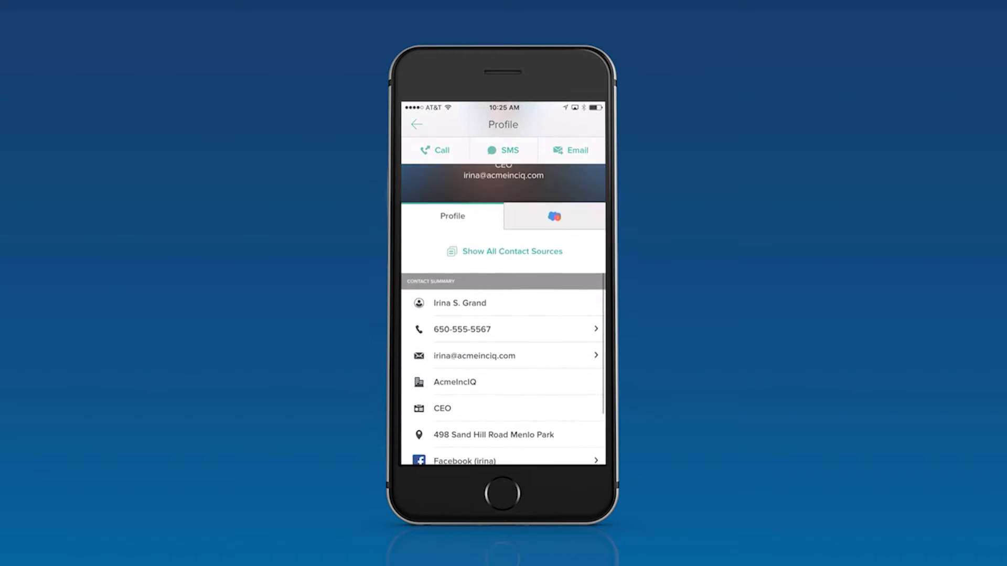
Step: Review the contact profile summary and go back to the mobile inbox list
scroll("down", 3)
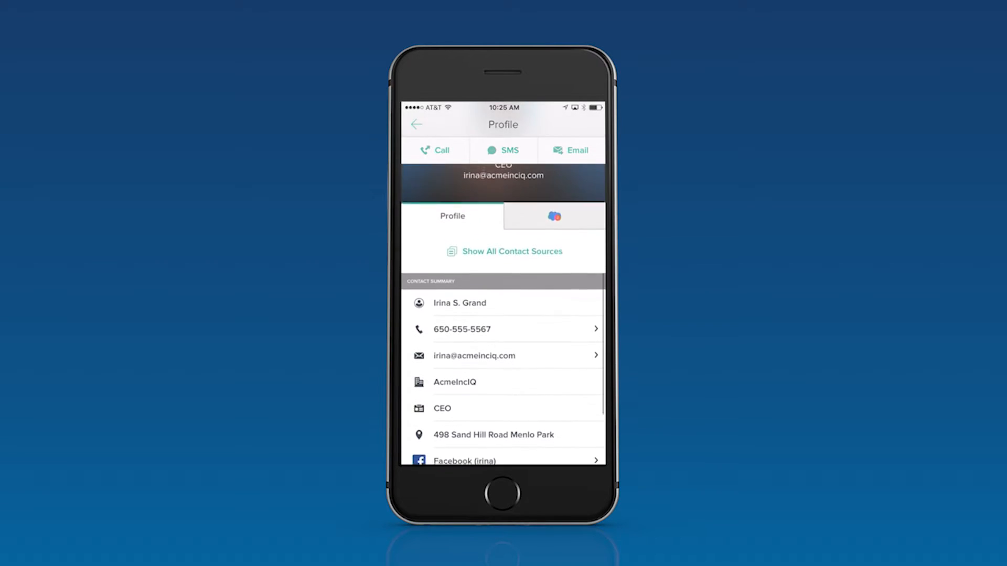
left_click(552, 216)
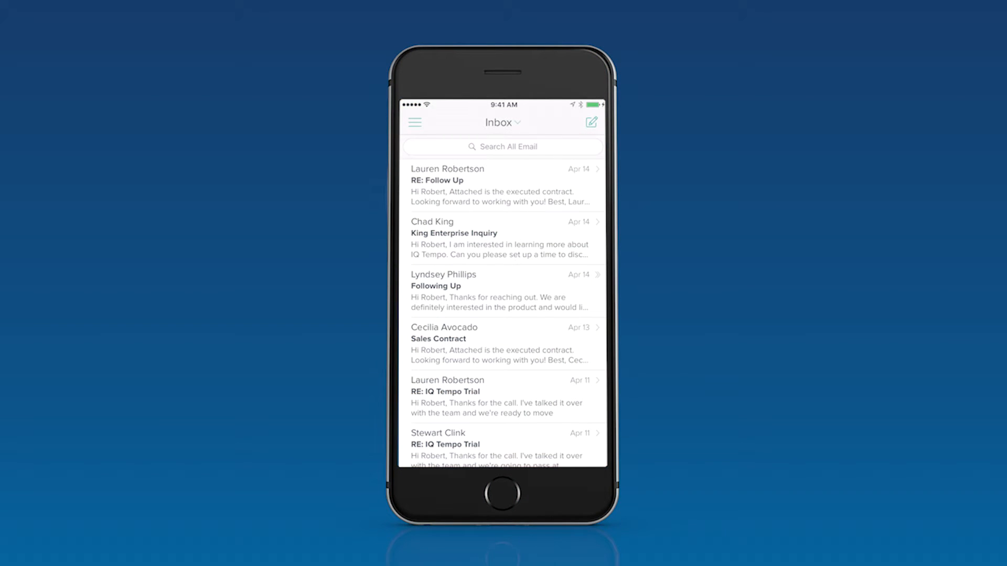
Step: From the Feed, reply to the follow-up saying tomorrow afternoon is perfect
left_click(415, 121)
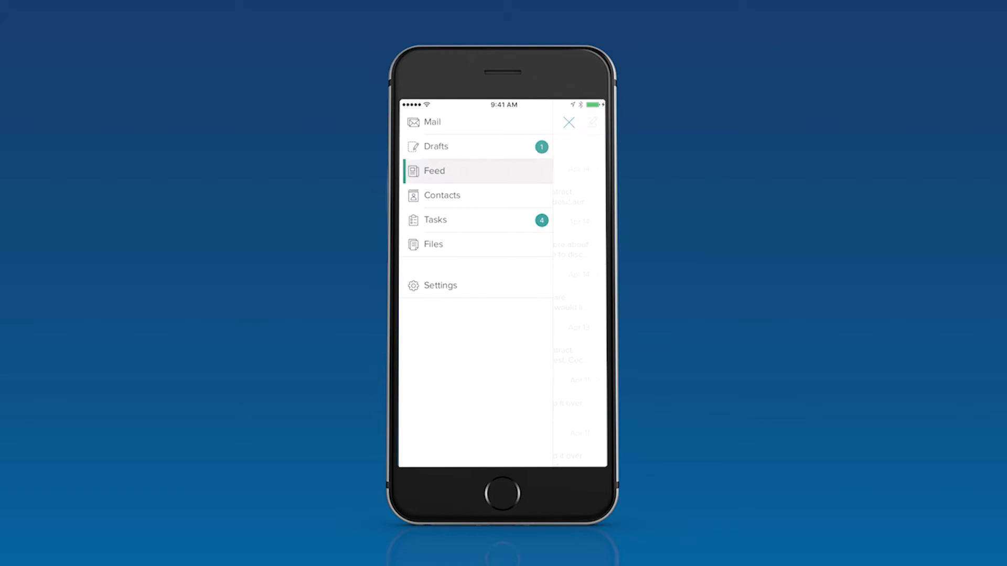
left_click(434, 170)
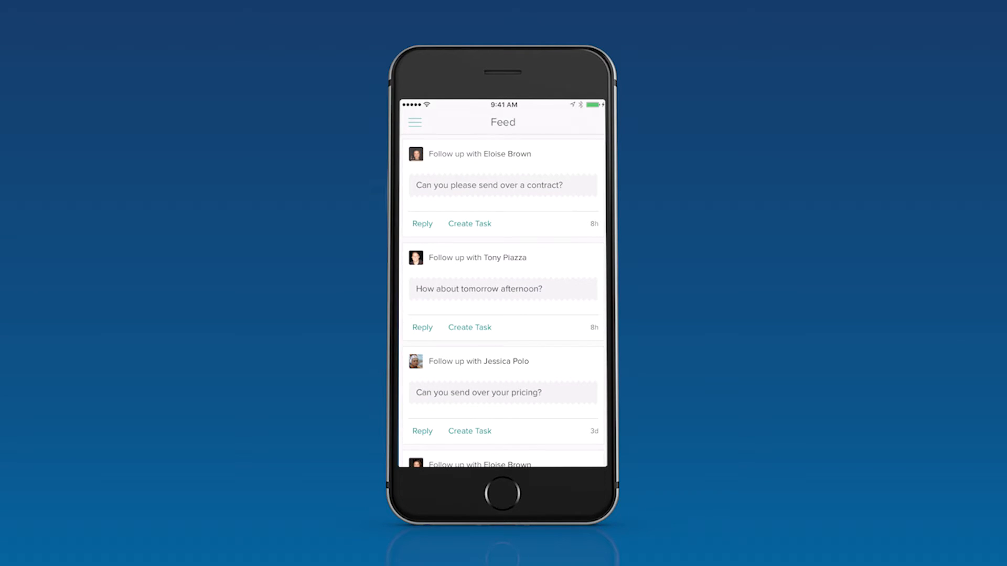
left_click(502, 292)
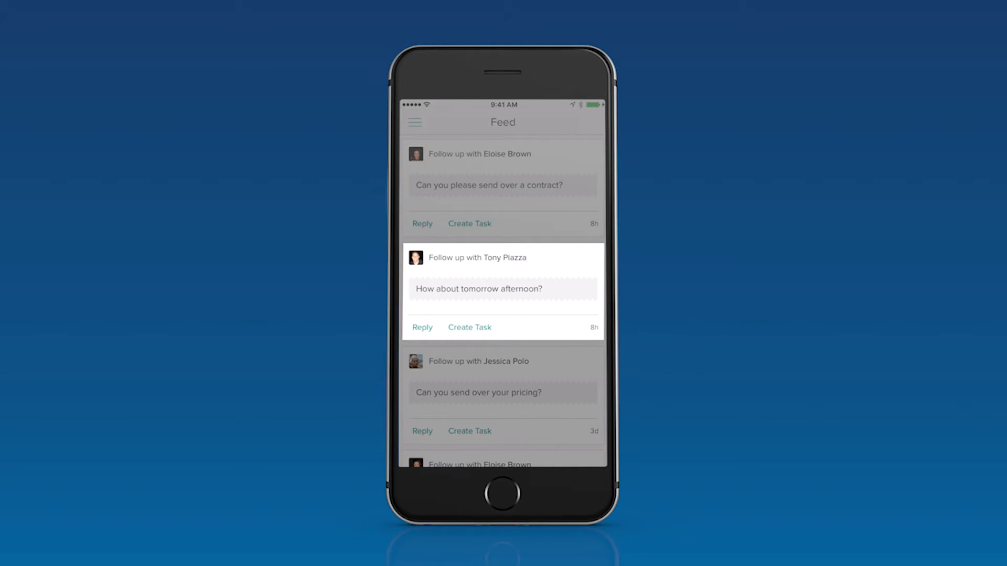
left_click(421, 327)
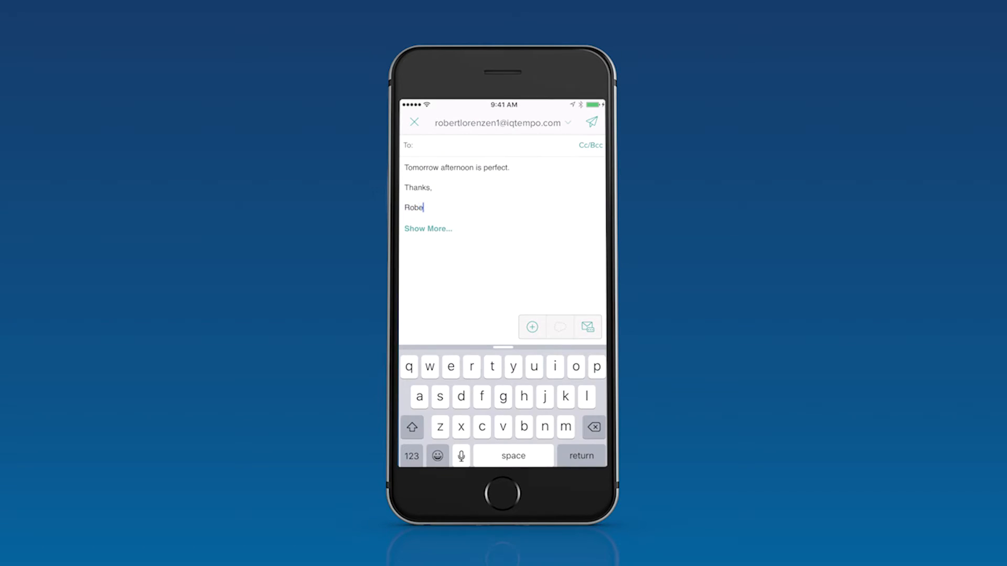
type("rt")
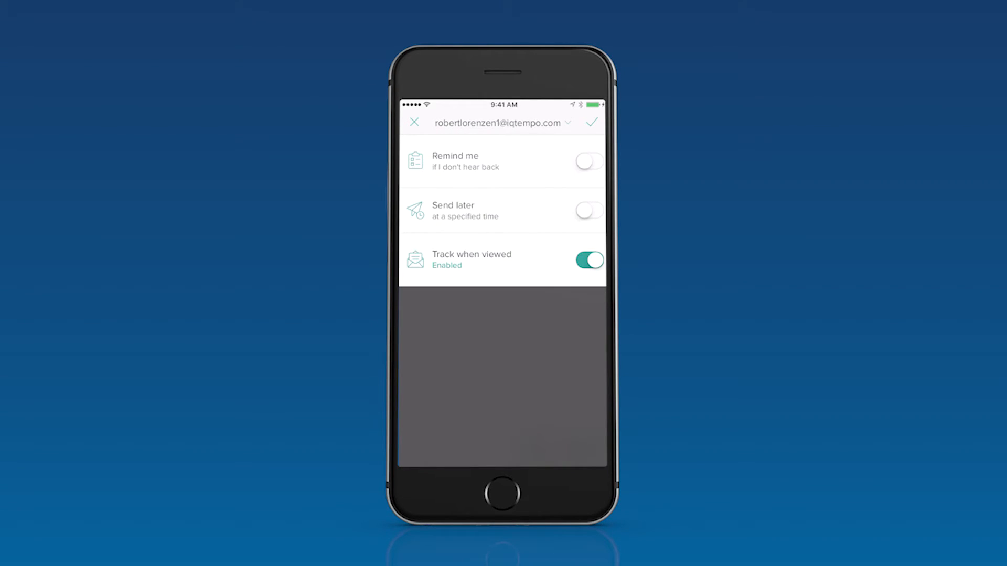
Step: Schedule a Remind me reminder for the reply if no response arrives
left_click(456, 161)
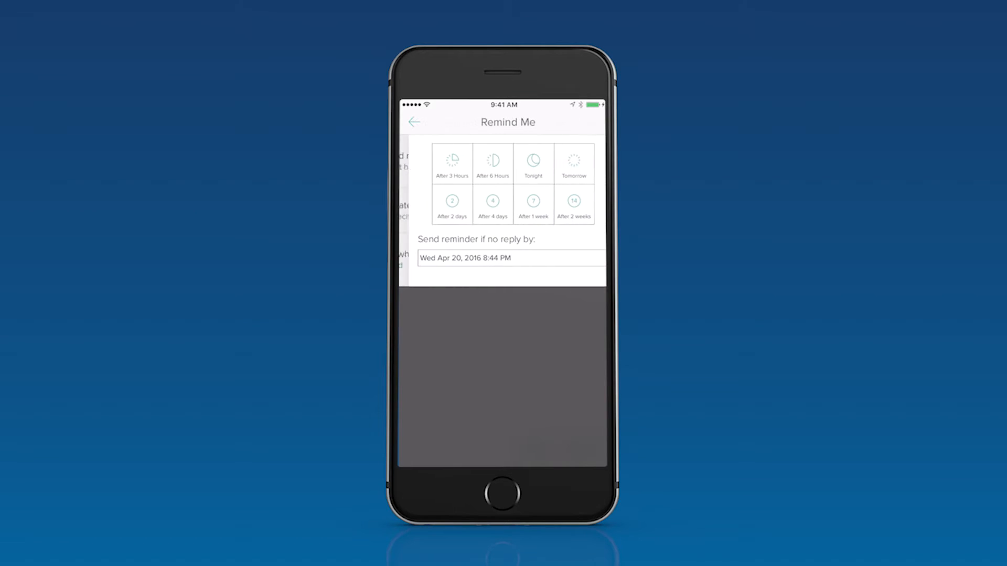
left_click(531, 202)
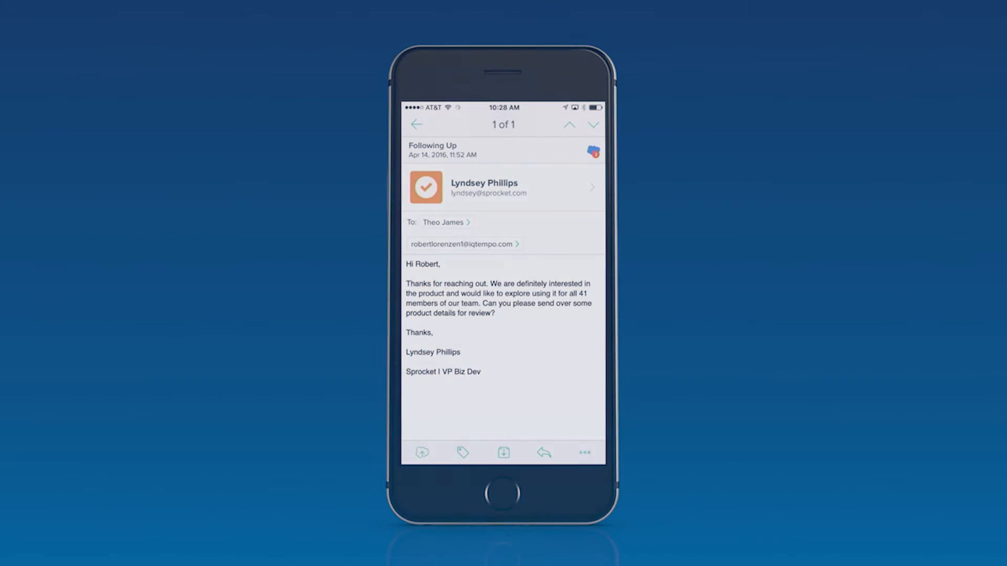
left_click(591, 152)
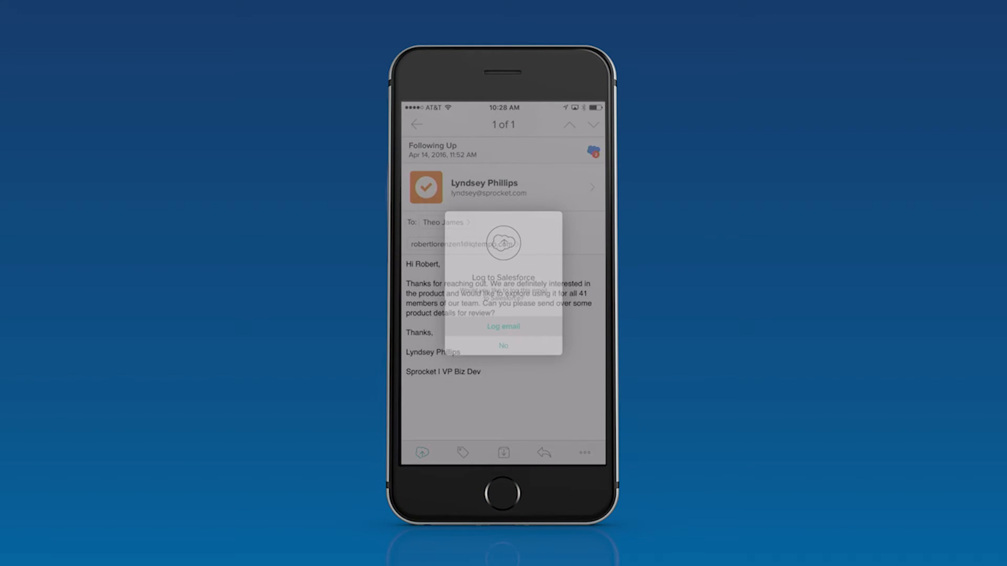
left_click(503, 326)
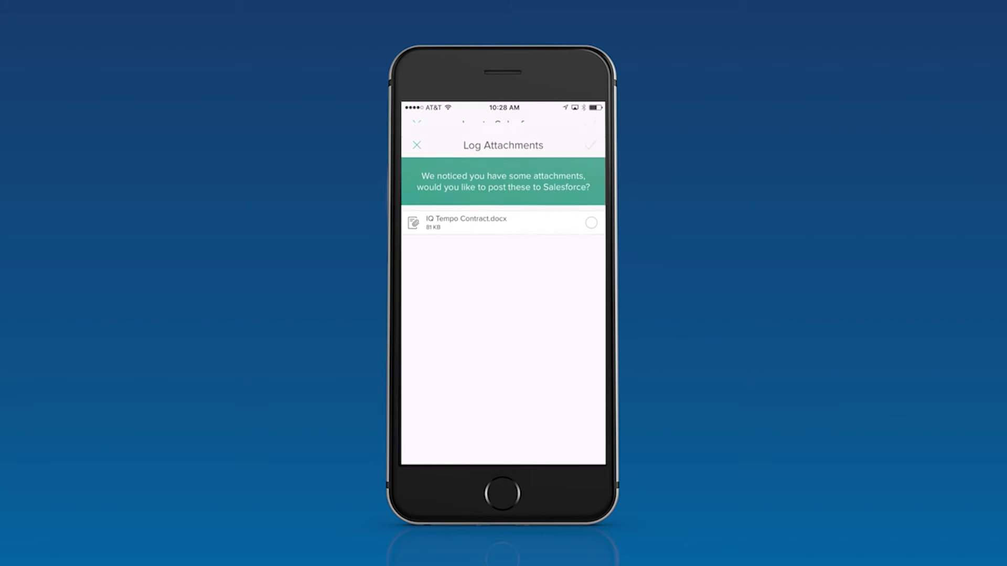
left_click(590, 223)
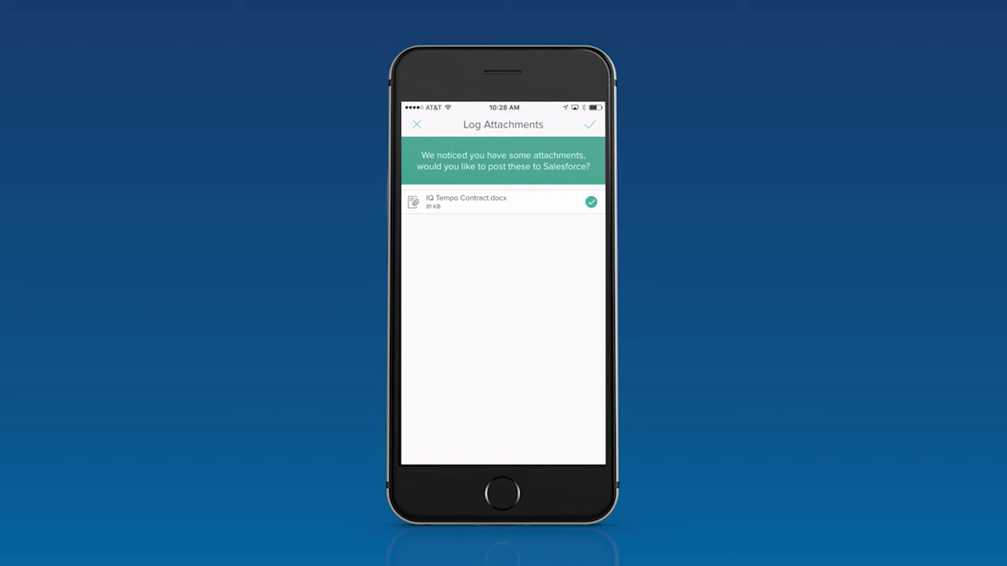
left_click(589, 125)
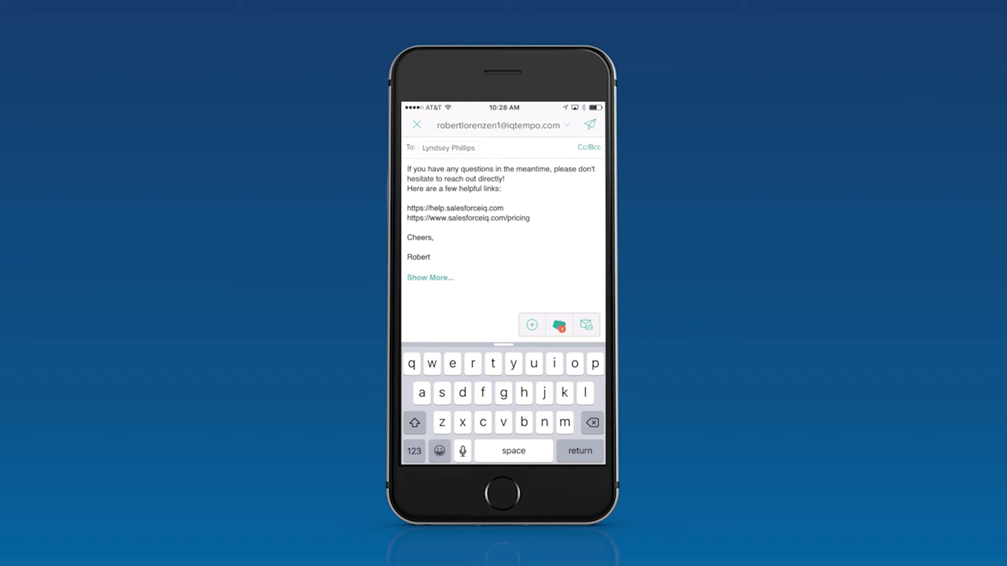
Step: Start attaching a file to the reply, listing account files in the picker
left_click(530, 325)
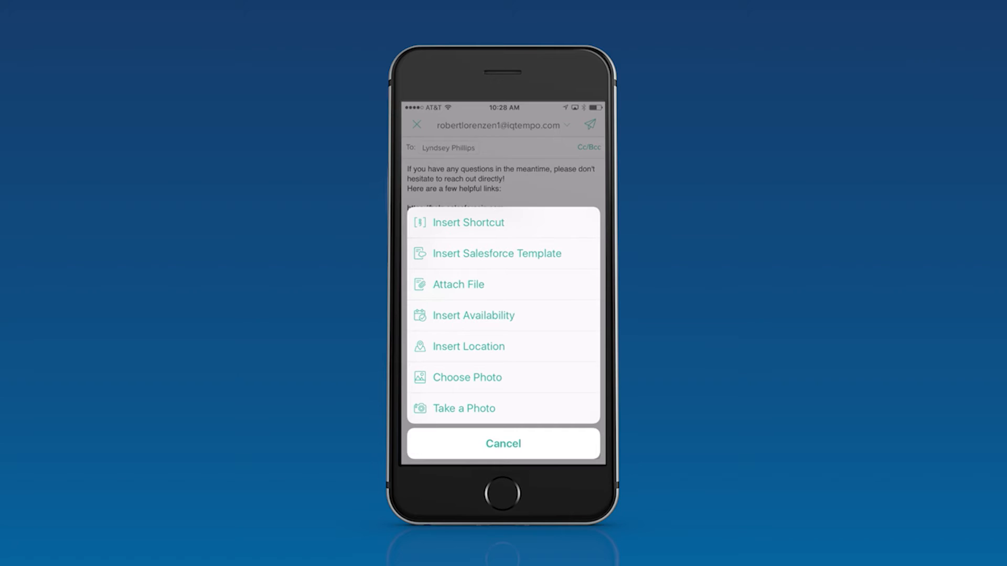
left_click(457, 284)
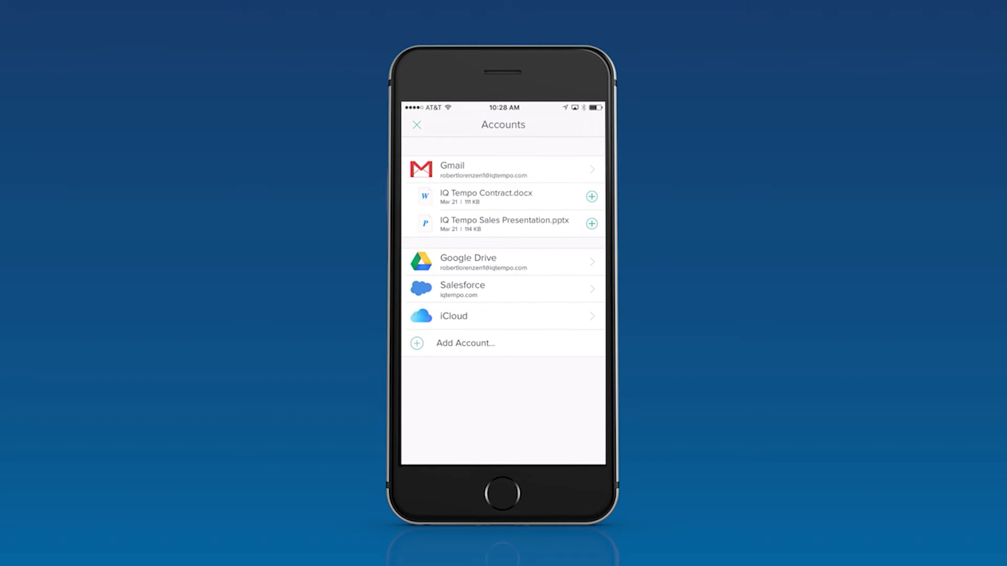